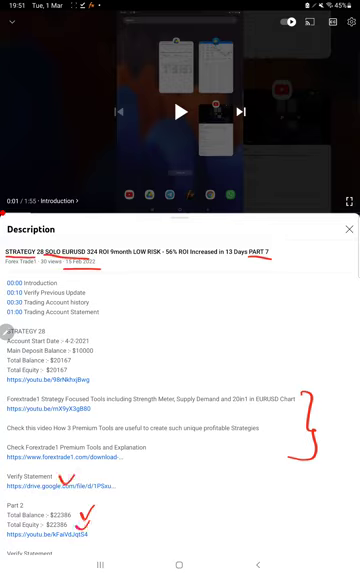
Leave the Forex strategy 28 video description and show the recent apps overview.
left_click(180, 561)
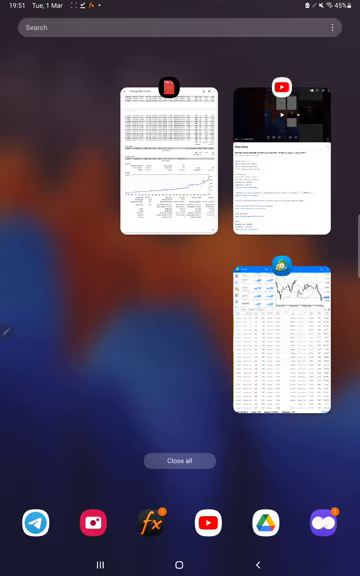
Switch to MetaTrader 4 and scroll the trade history to the 44 535.77 profit and 54 535.77 balance totals.
left_click(290, 345)
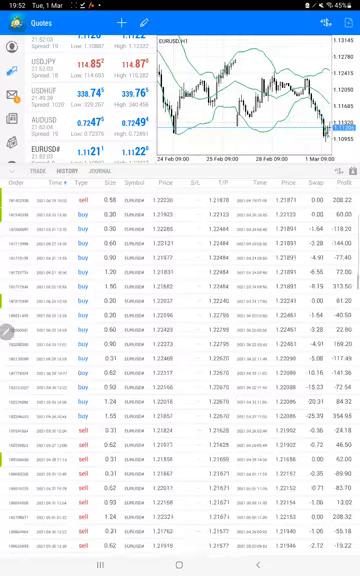
scroll("down", 3)
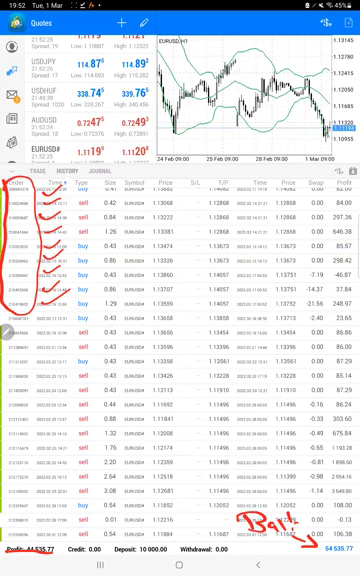
Open the Strategy 28 Part 8 PDF statement from recent apps and scroll through it.
left_click(179, 565)
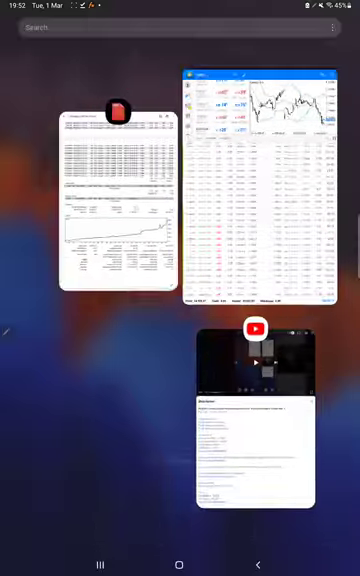
left_click(115, 200)
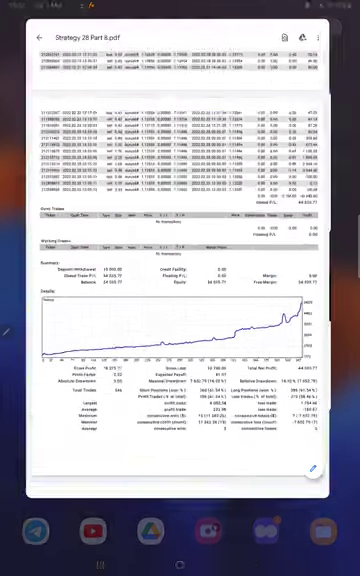
scroll("down", 3)
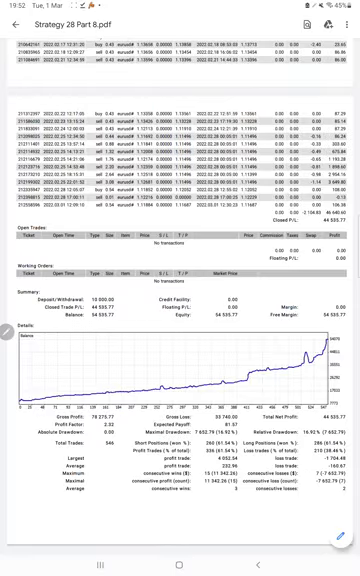